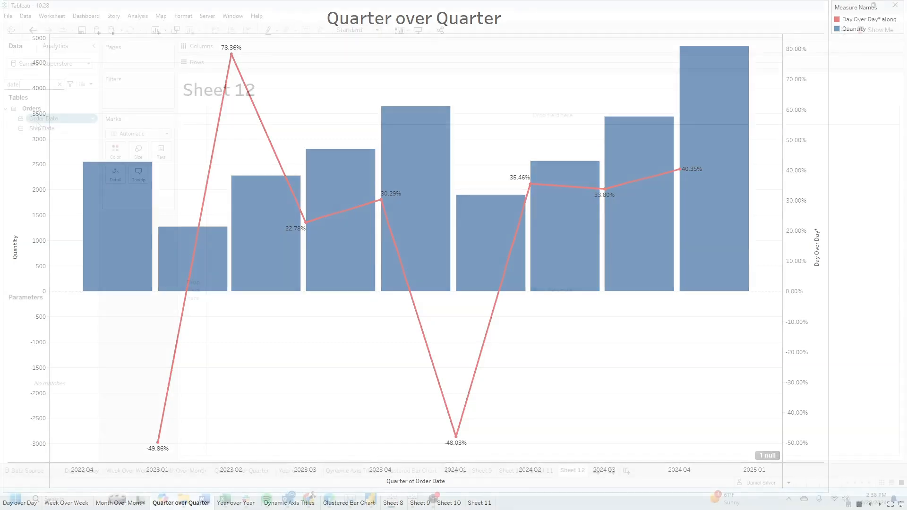
Select the Order Date field from the date-filtered Data pane on Sheet 12
{"action": "left_click", "coordinate": [572, 471]}
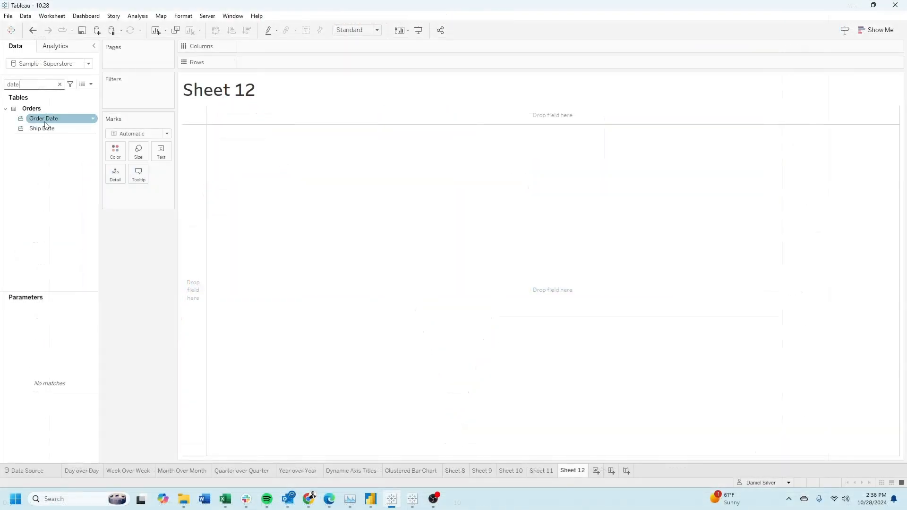
Put discrete QUARTER(Order Date) on Rows and SUM(Quantity) as text marks
{"action": "left_click_drag", "start_coordinate": [43, 118], "coordinate": [236, 62]}
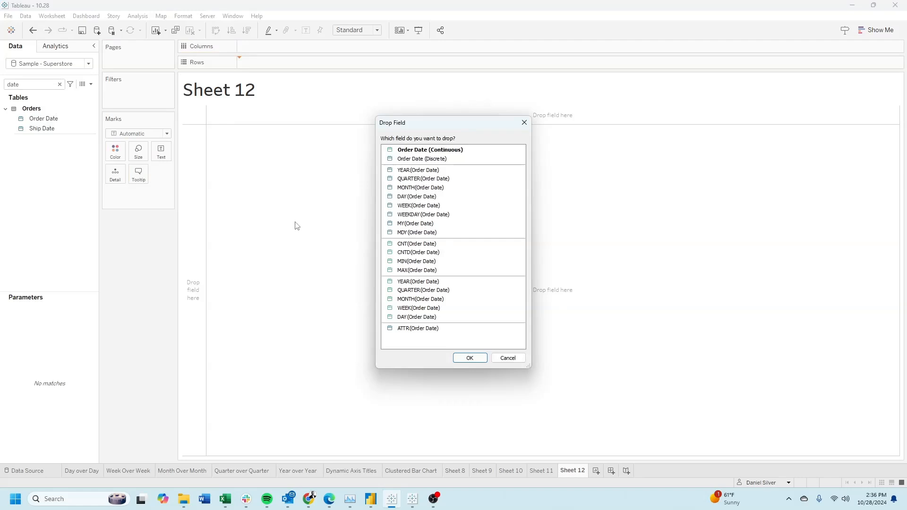
{"action": "mouse_move", "coordinate": [448, 290]}
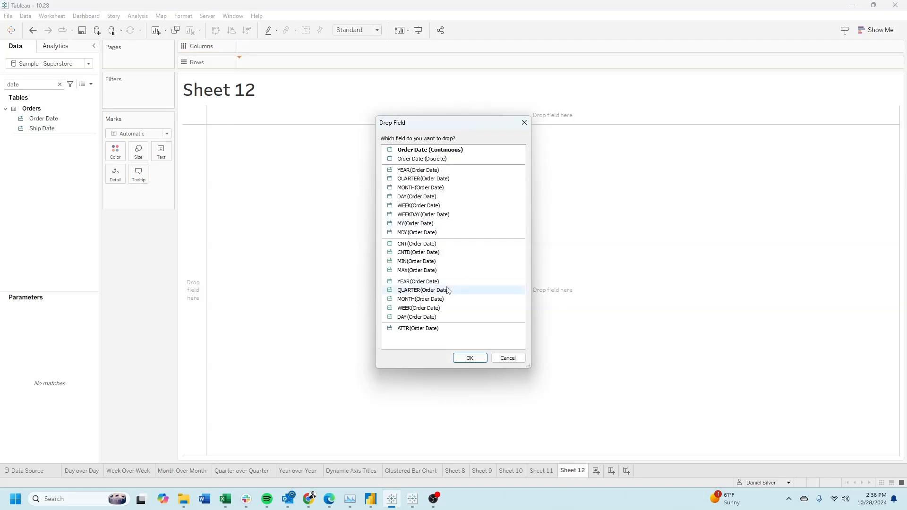
{"action": "left_click", "coordinate": [469, 358]}
{"action": "type", "text": "quan"}
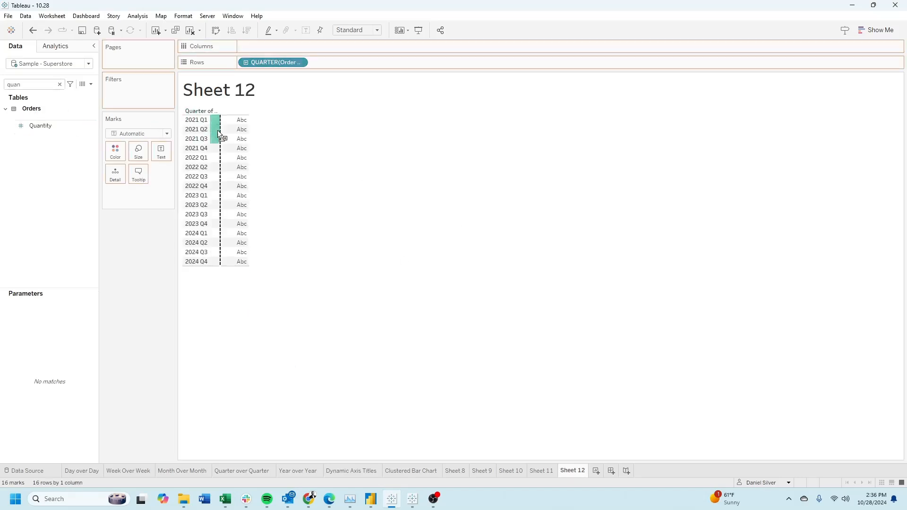
{"action": "left_click_drag", "start_coordinate": [41, 125], "coordinate": [161, 157]}
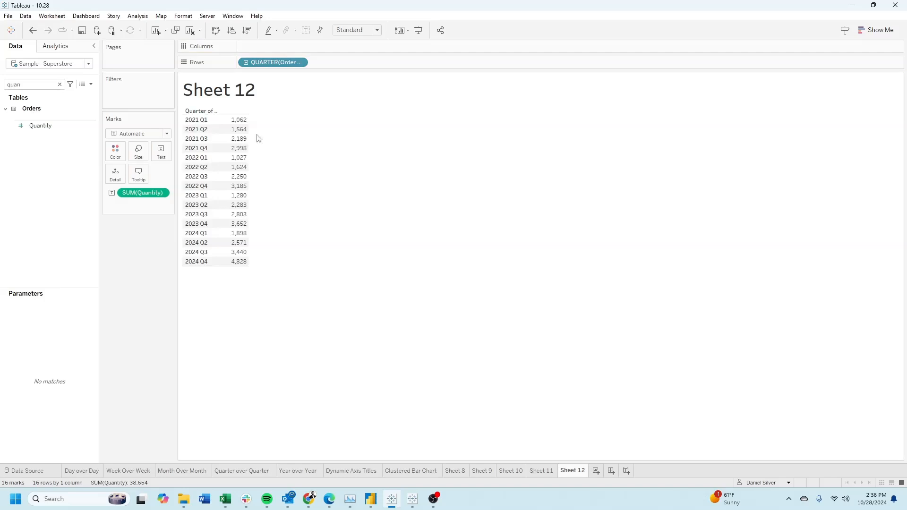
{"action": "mouse_move", "coordinate": [237, 129]}
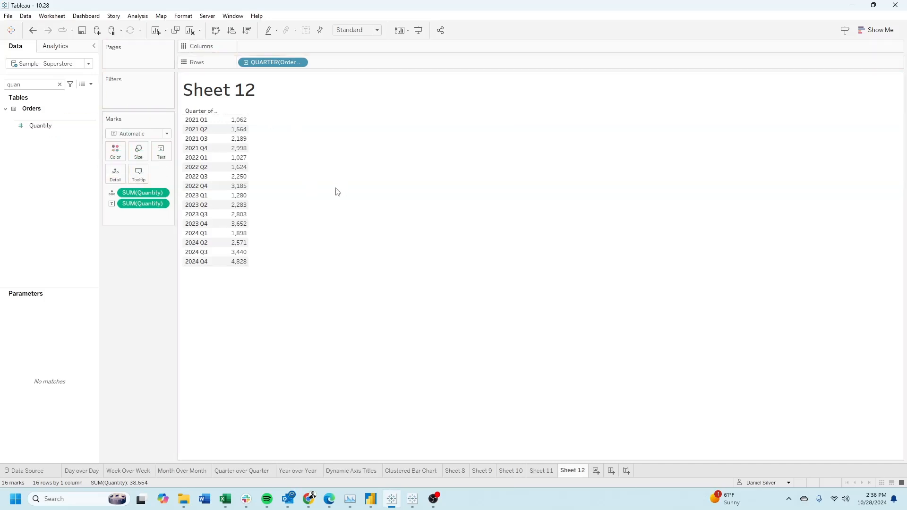
Apply a Percent Difference quick table calculation to SUM(Quantity), then start a new calculated field
{"action": "right_click", "coordinate": [143, 203]}
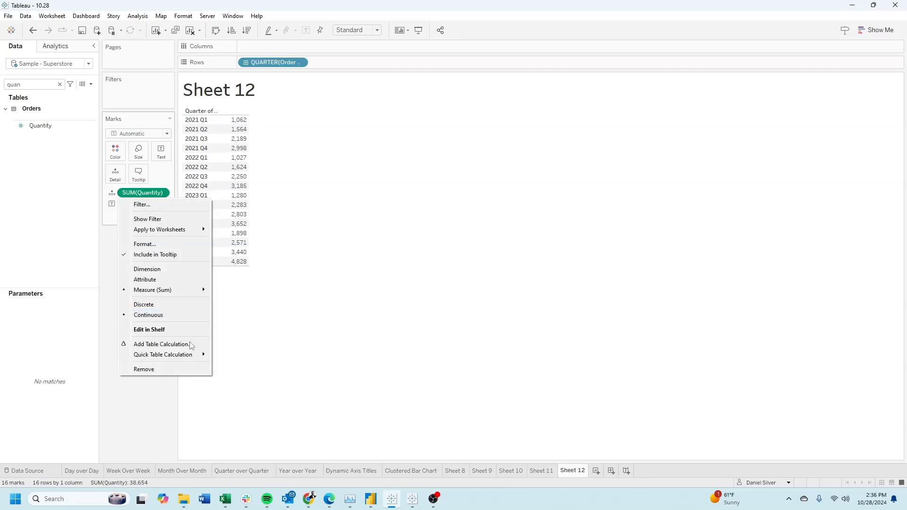
{"action": "mouse_move", "coordinate": [163, 354]}
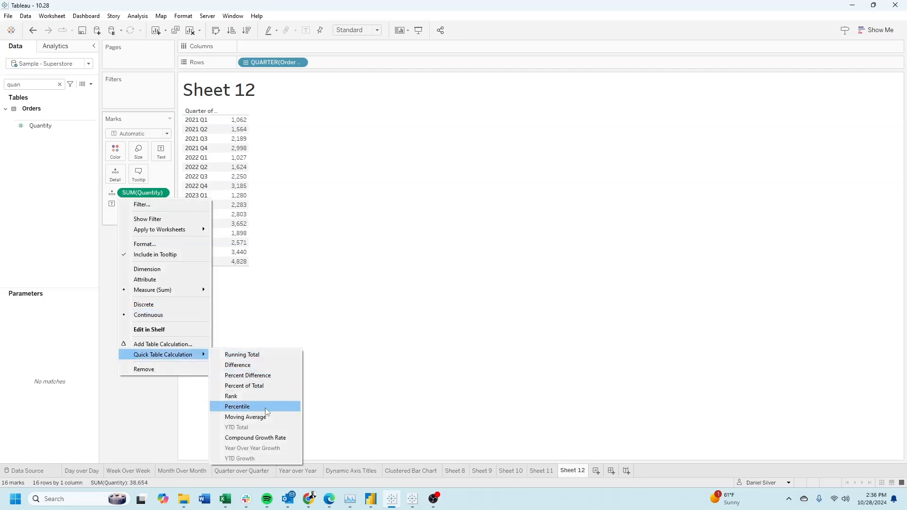
{"action": "left_click", "coordinate": [237, 406]}
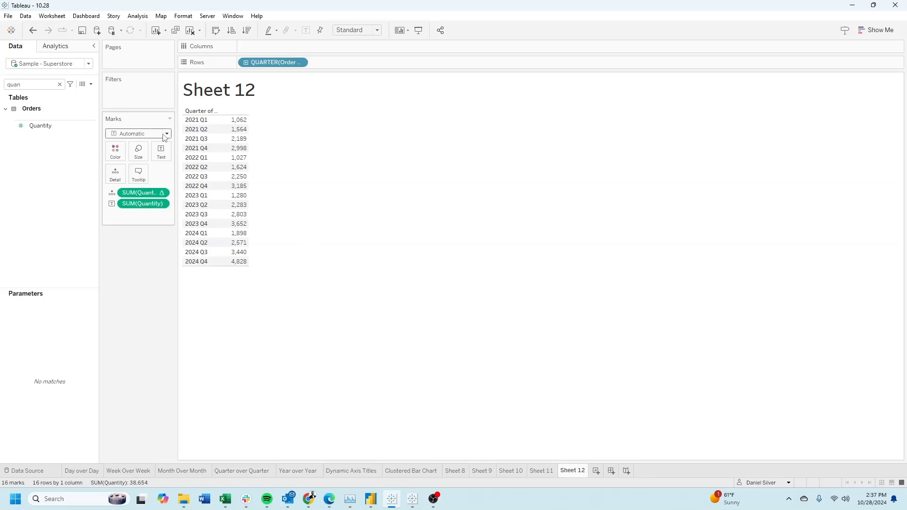
{"action": "left_click", "coordinate": [90, 84]}
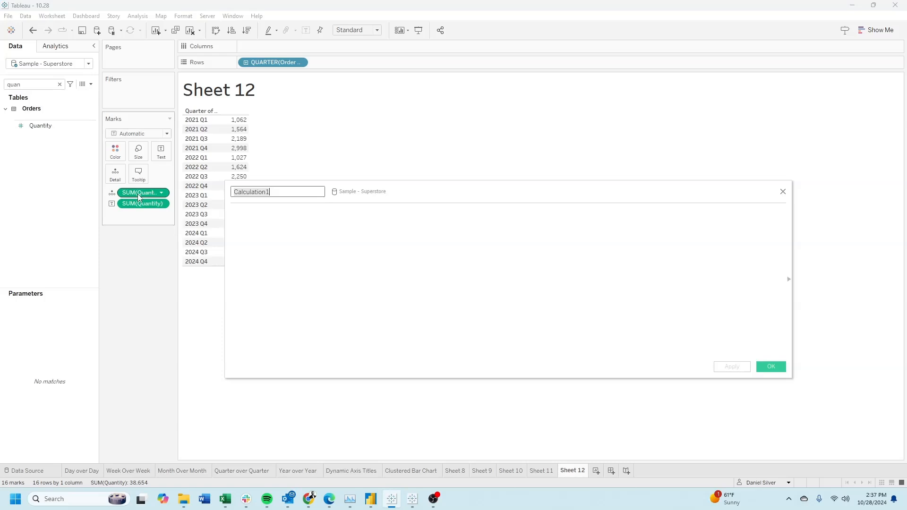
Save the ZN/LOOKUP percent-change formula as calculated field 'Quarter Over Quarter'
{"action": "type", "text": "(ZN(SUM([Quantity]))  - LOOKUP(ZN(SUM([Quantity])), -1)) / ABS(LOOKUP(ZN(SUM([Quantity])), -1))"}
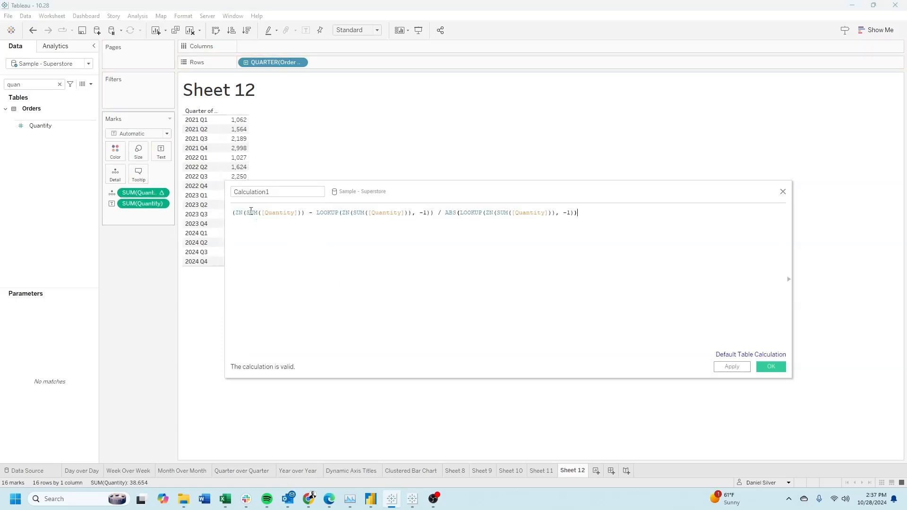
{"action": "left_click", "coordinate": [276, 191]}
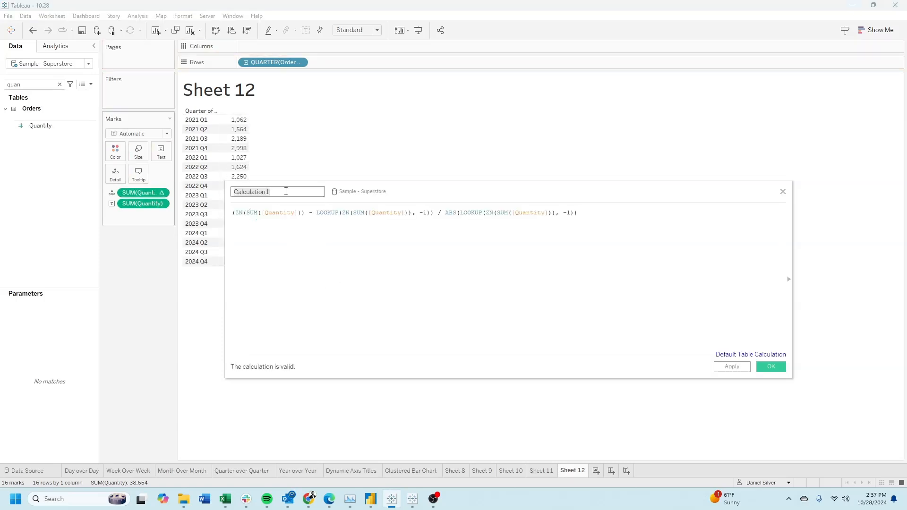
{"action": "type", "text": "Quarter Over Qu"}
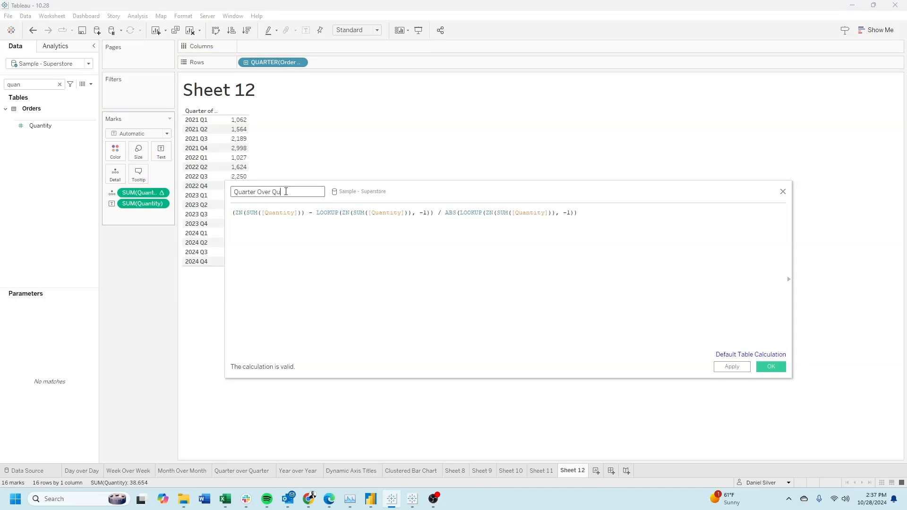
{"action": "left_click", "coordinate": [770, 366]}
{"action": "type", "text": "r"}
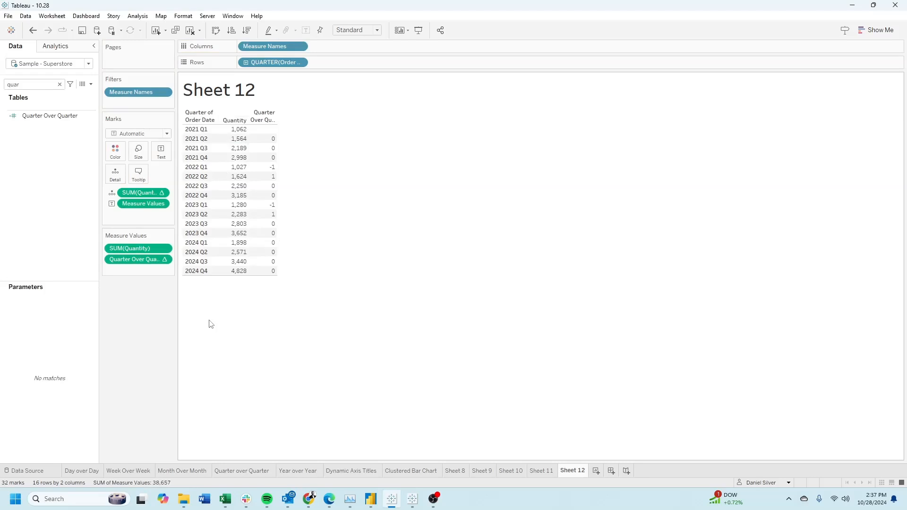
Open the Format pane for the Quarter Over Quarter values to show them as percentages
{"action": "right_click", "coordinate": [136, 259]}
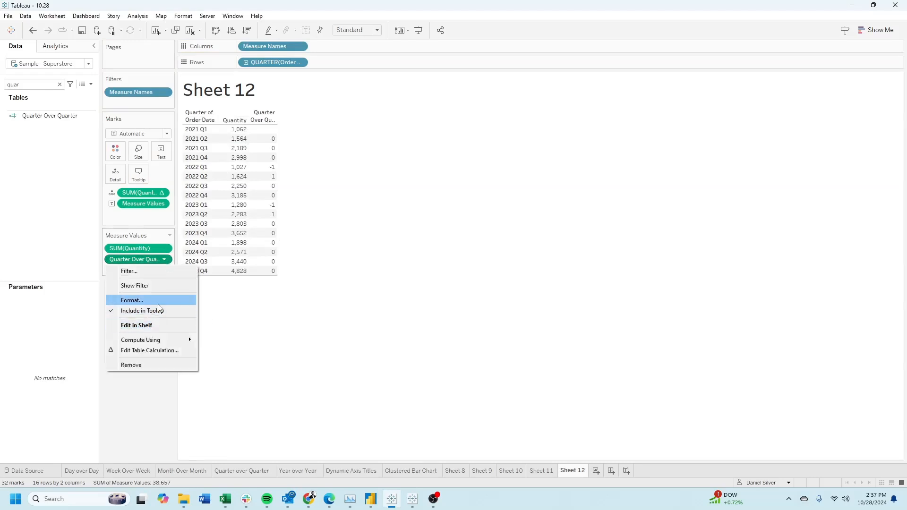
{"action": "left_click", "coordinate": [132, 301]}
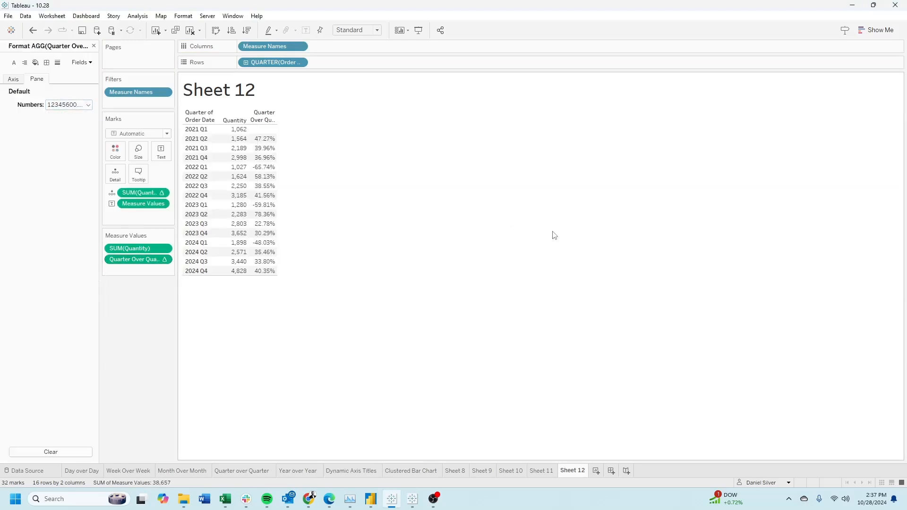
{"action": "mouse_move", "coordinate": [238, 139]}
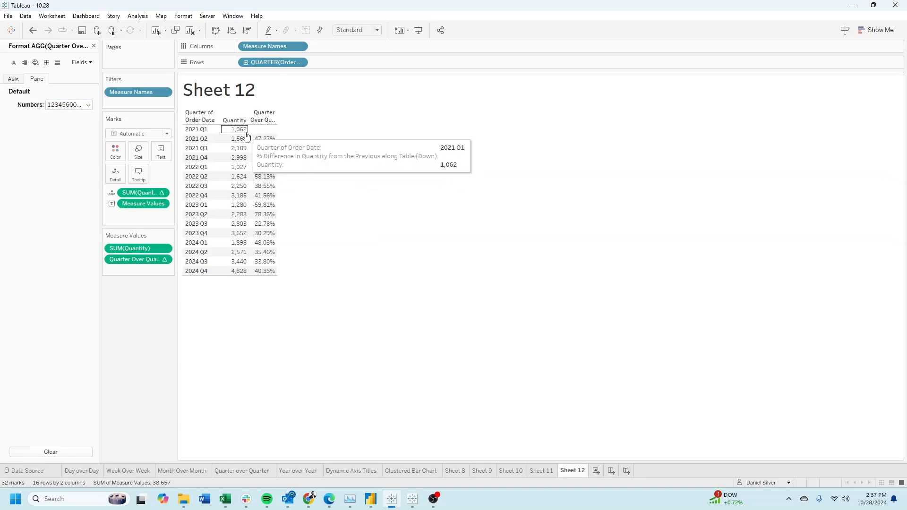
{"action": "mouse_move", "coordinate": [355, 173]}
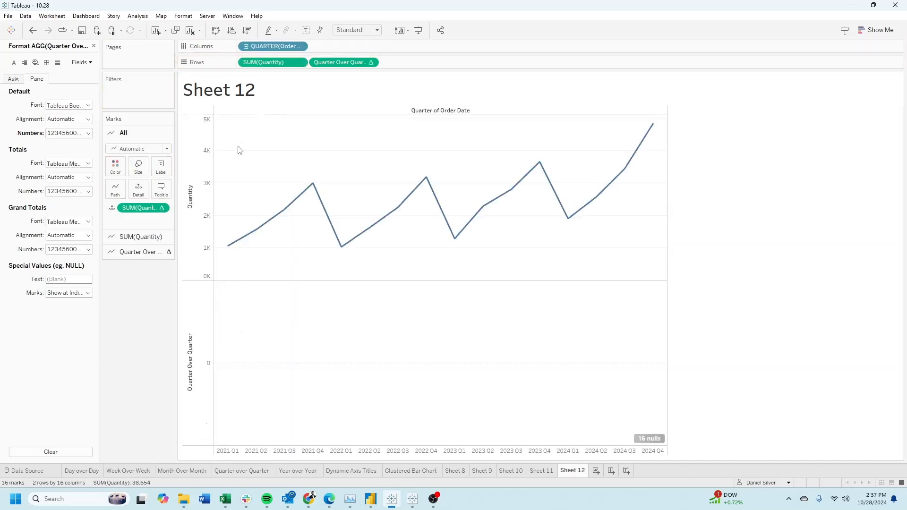
Compute the Quarter Over Quarter table calculation along Quarter of Order Date specifically
{"action": "left_click", "coordinate": [341, 61]}
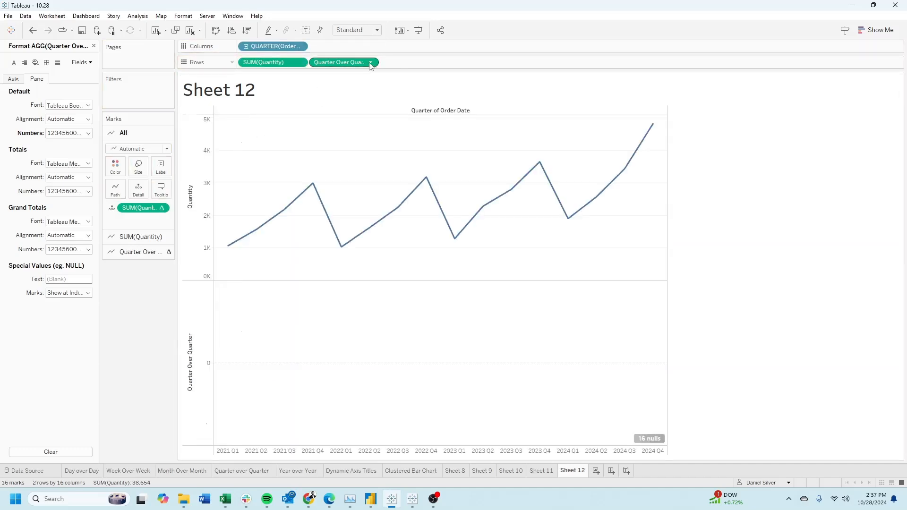
{"action": "left_click", "coordinate": [370, 62]}
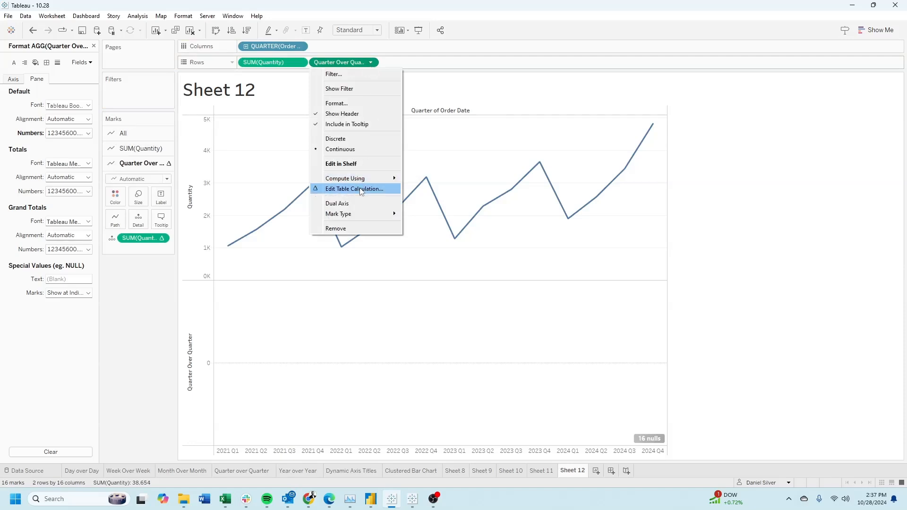
{"action": "left_click", "coordinate": [354, 189]}
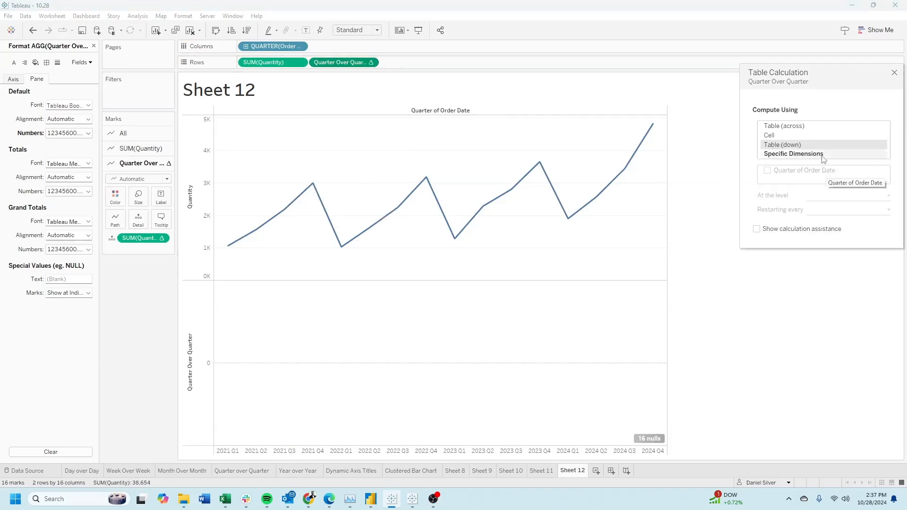
{"action": "left_click", "coordinate": [793, 153]}
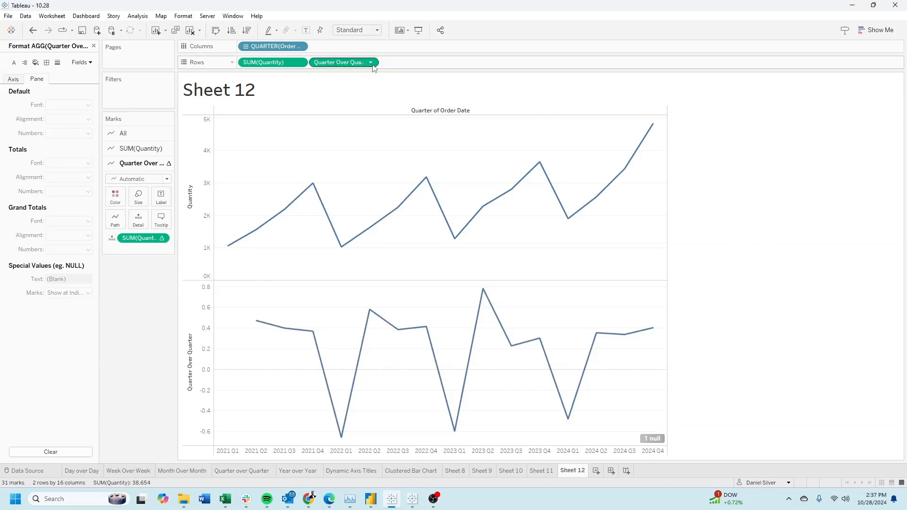
Switch the Quarter Over Quarter pill on Rows to Dual Axis
{"action": "left_click", "coordinate": [370, 62]}
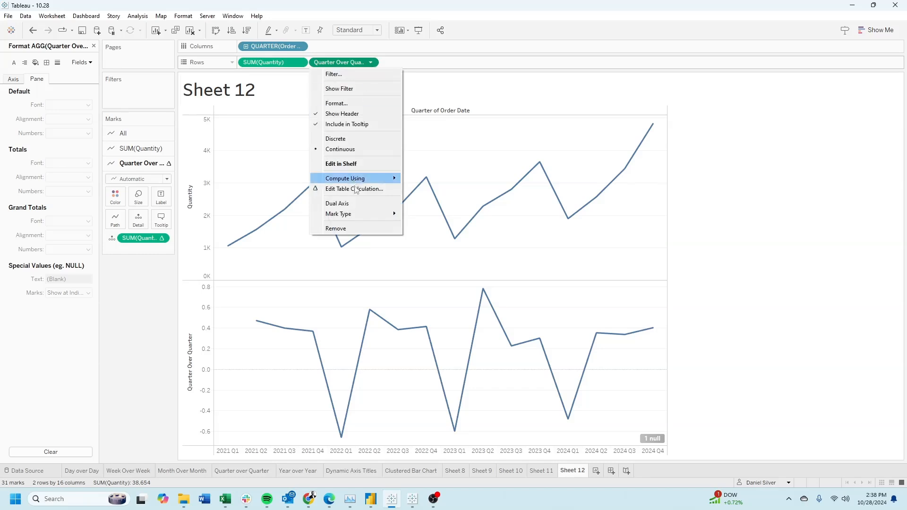
{"action": "left_click", "coordinate": [337, 204]}
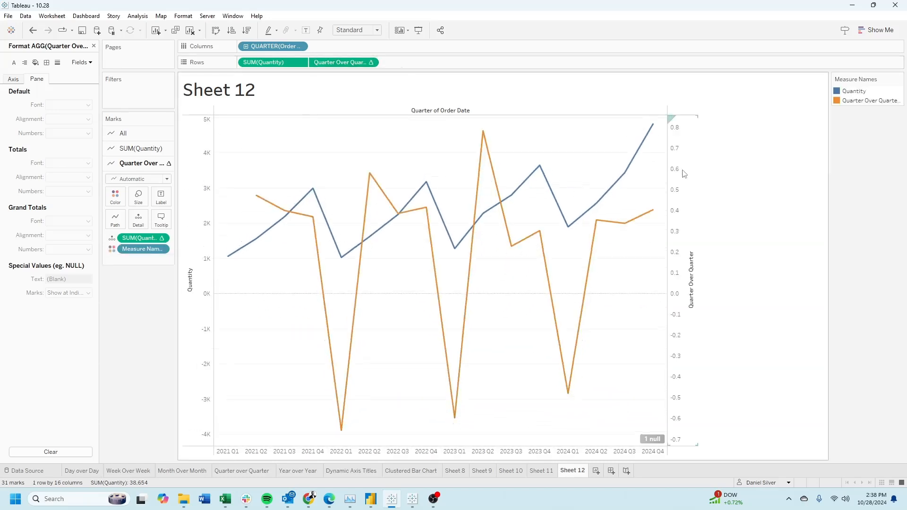
{"action": "mouse_move", "coordinate": [687, 175]}
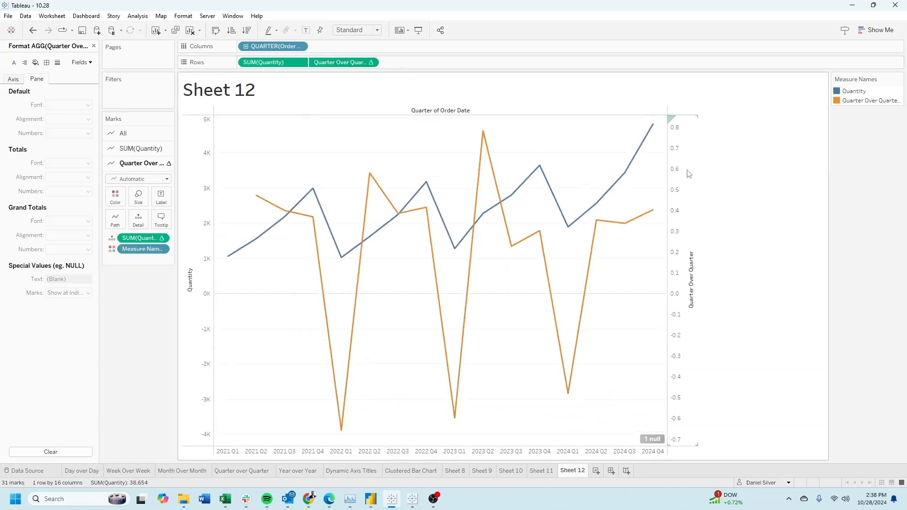